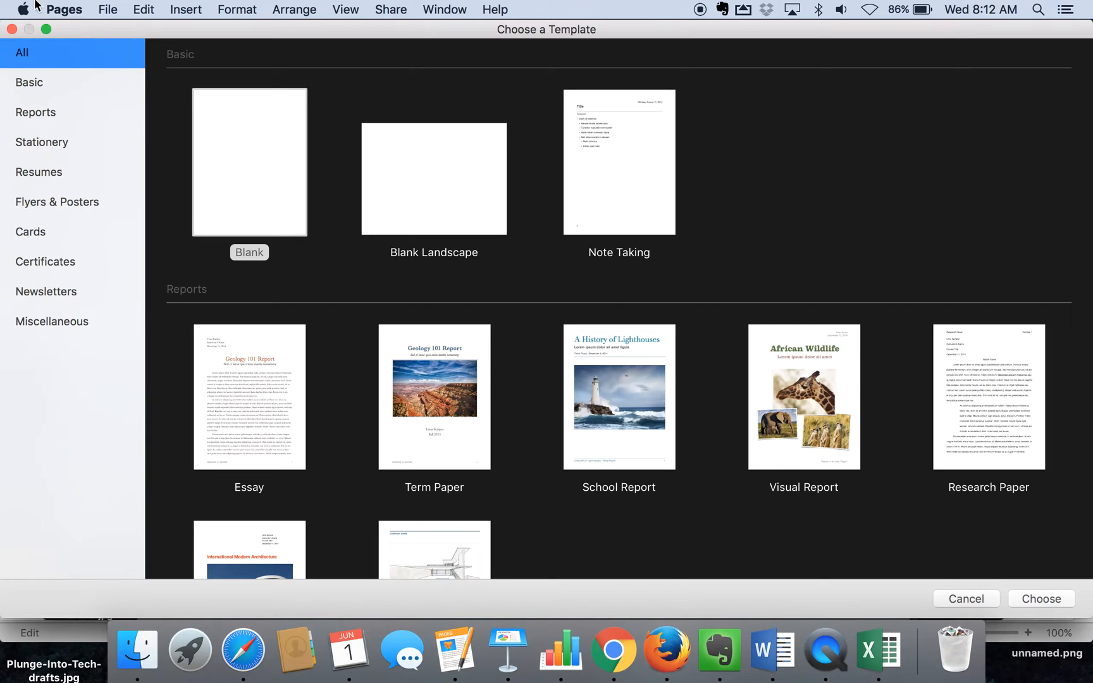
Step: Create a new document from the Miscellaneous category's Elegant Brochure template
click(107, 9)
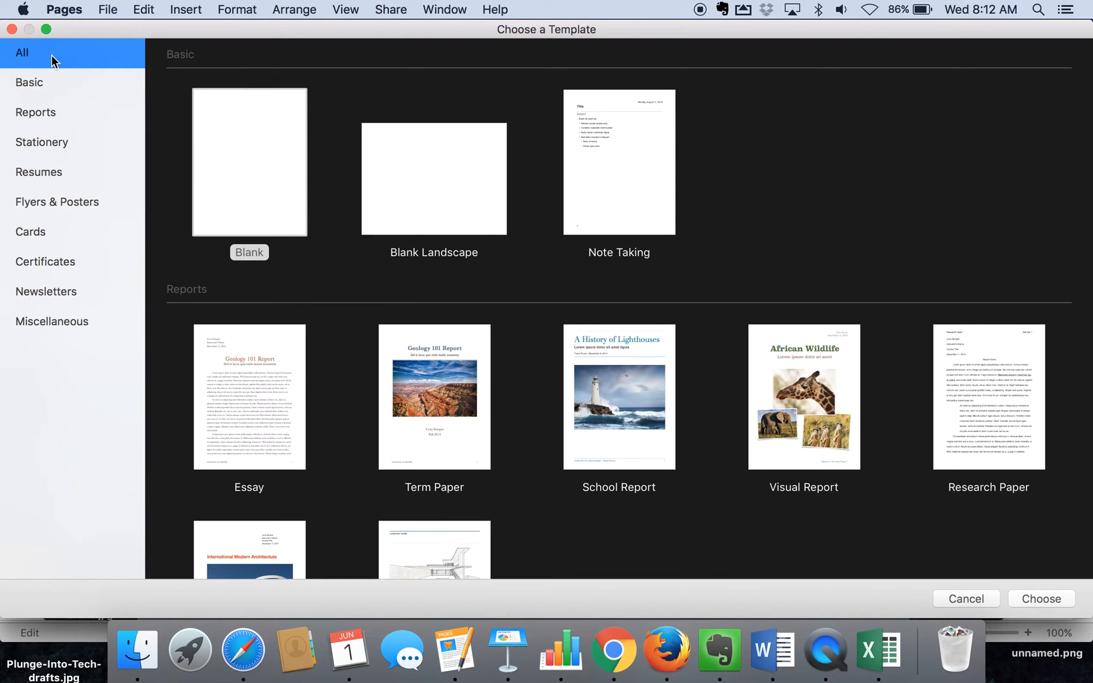
mouse_move(58, 332)
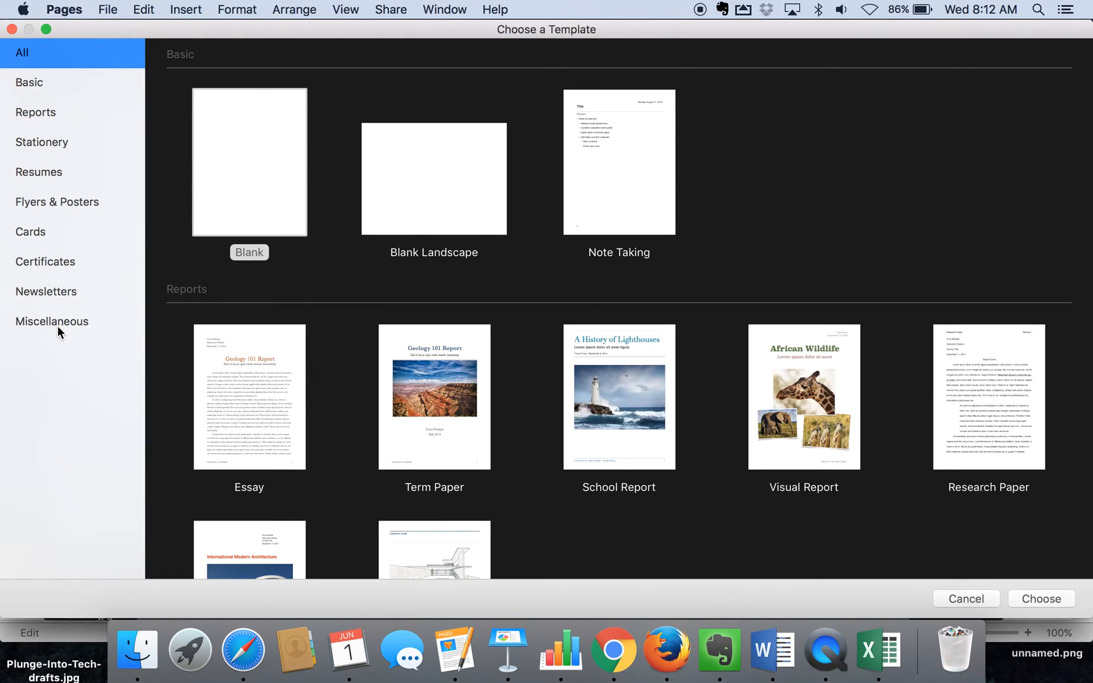
click(53, 321)
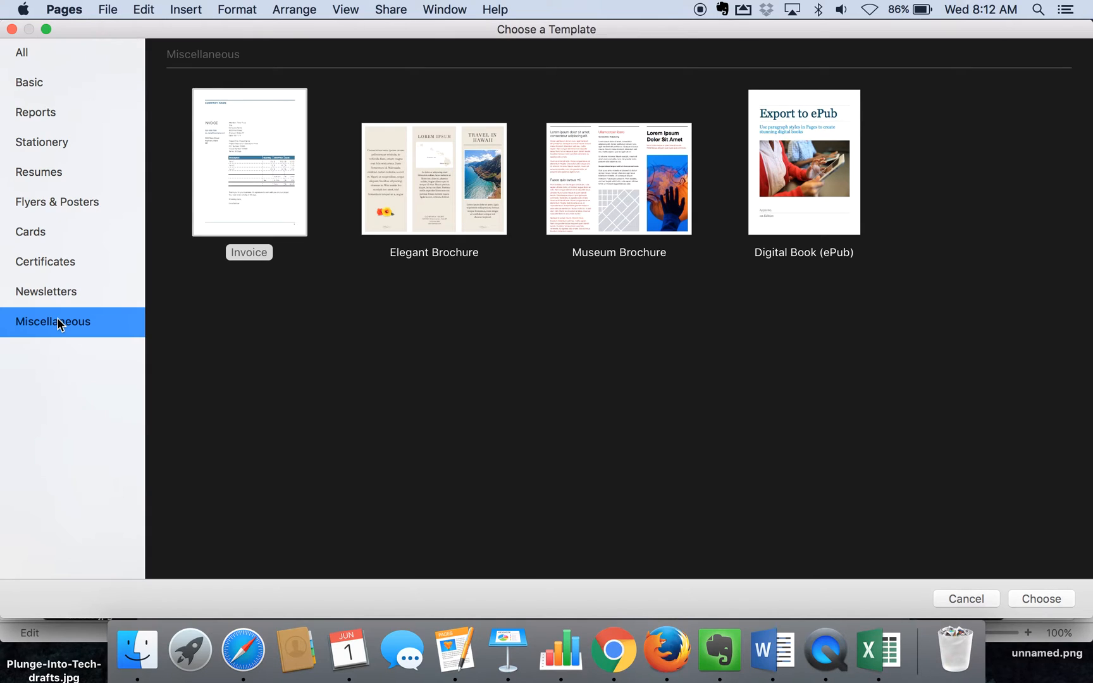
mouse_move(383, 156)
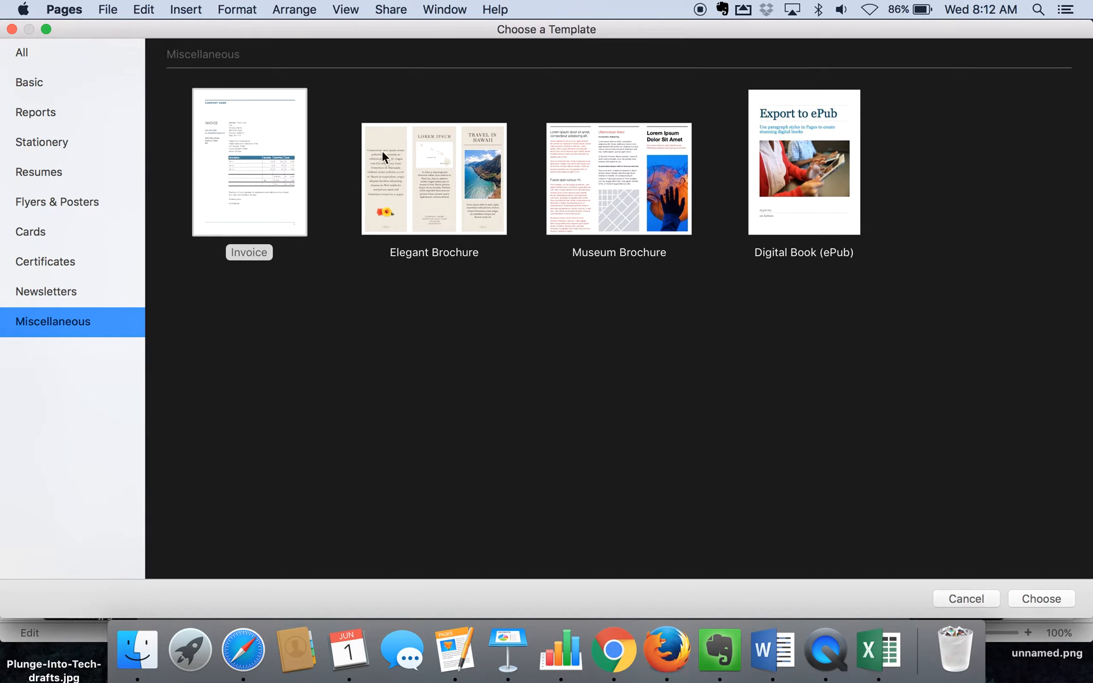
mouse_move(608, 172)
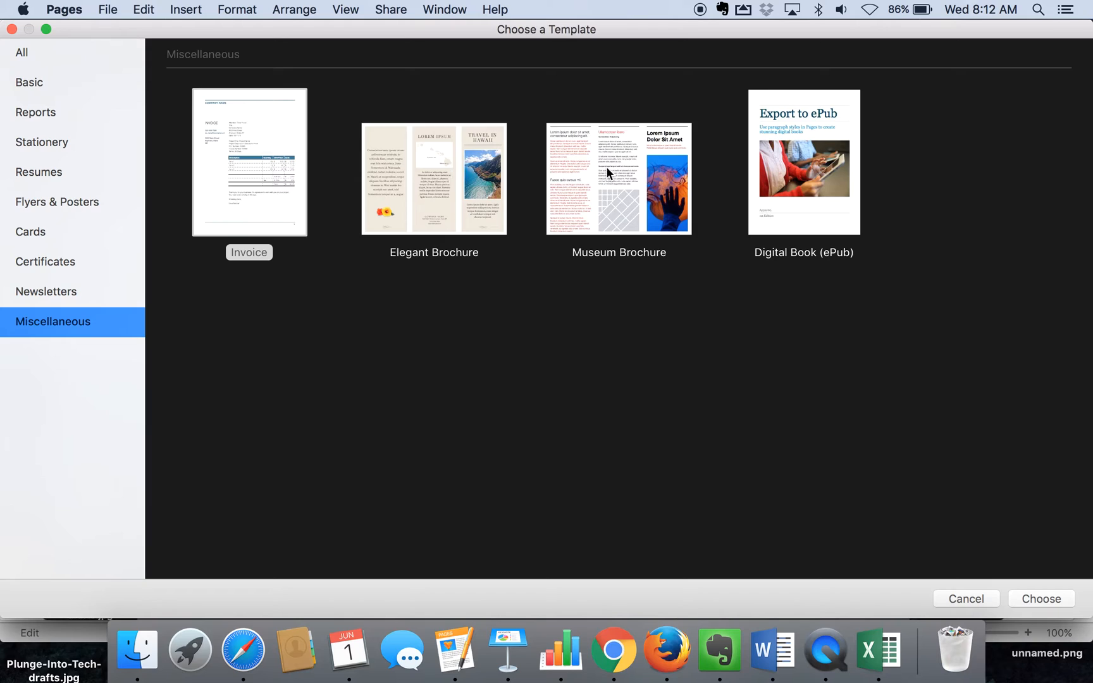
click(432, 177)
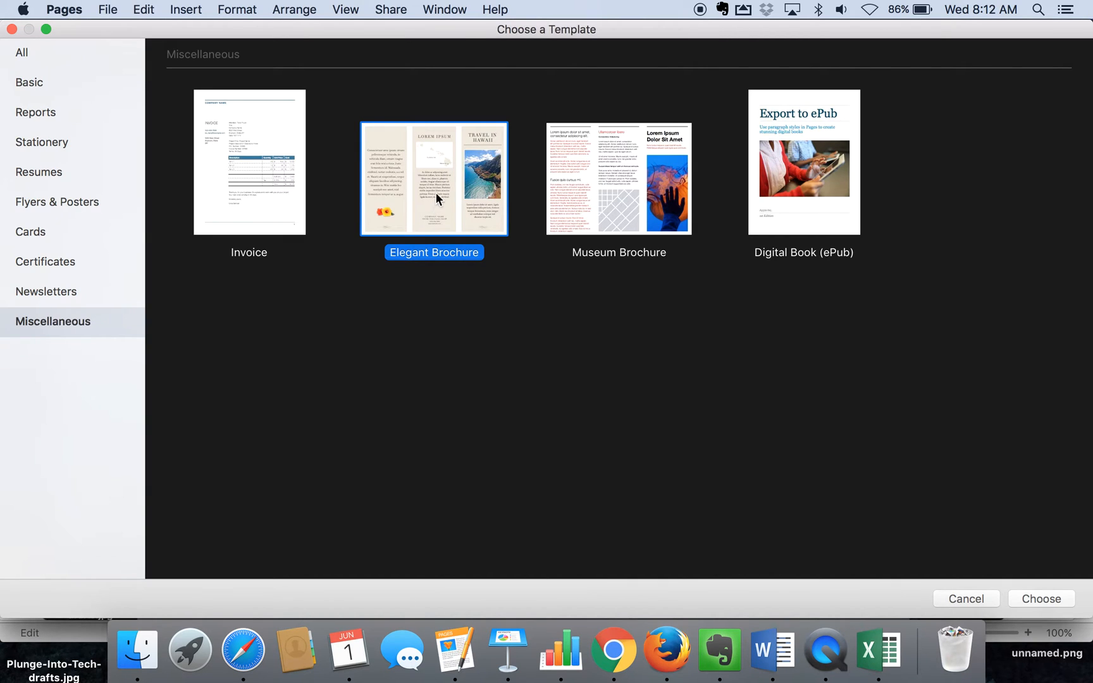
mouse_move(1039, 599)
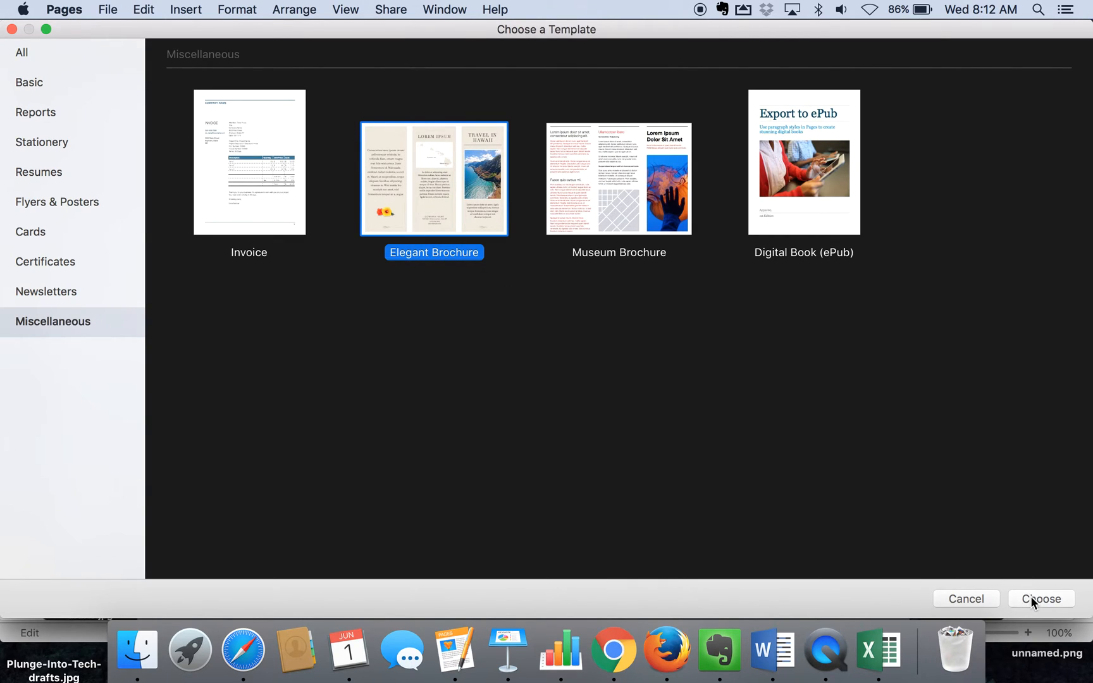
click(1039, 599)
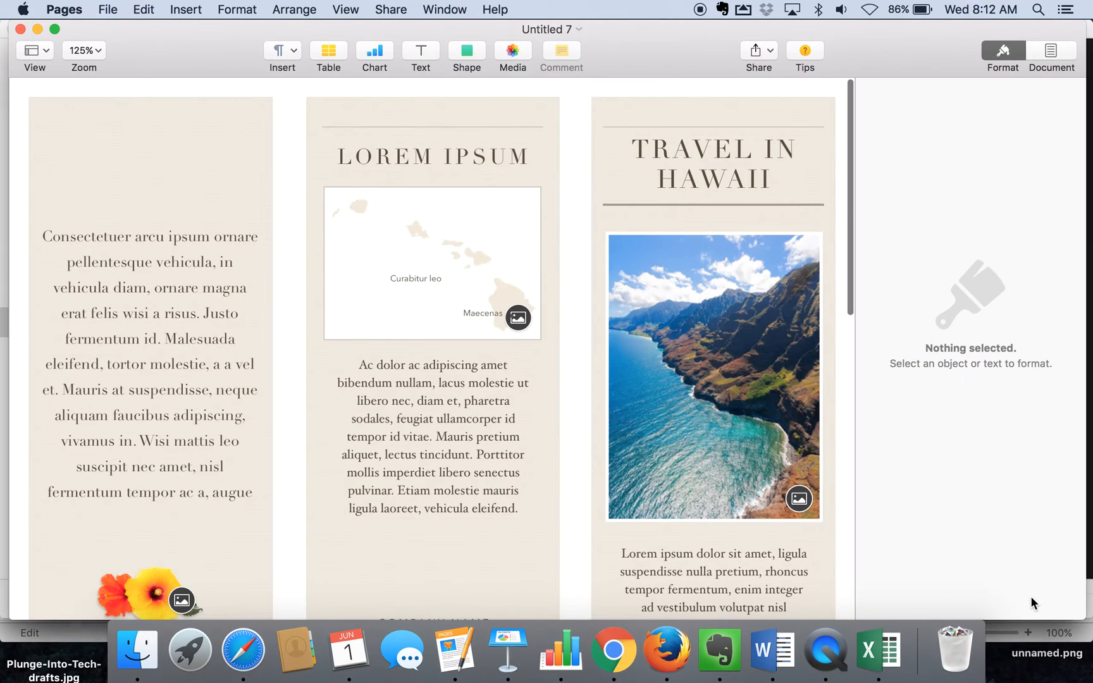
scroll(down, 3)
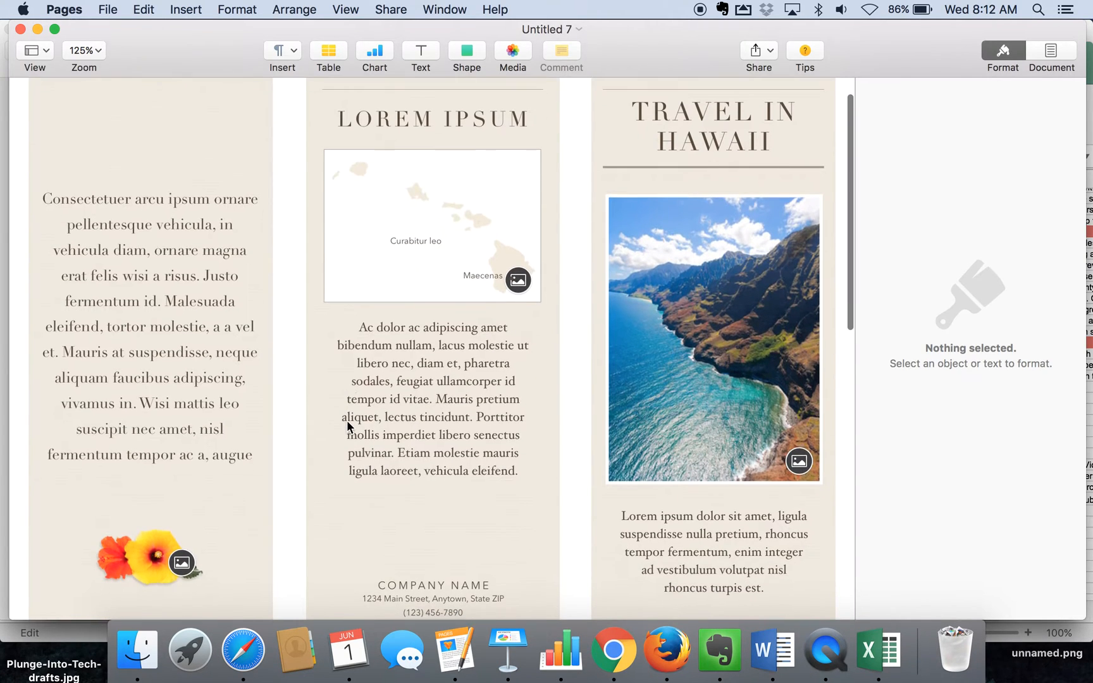
click(83, 50)
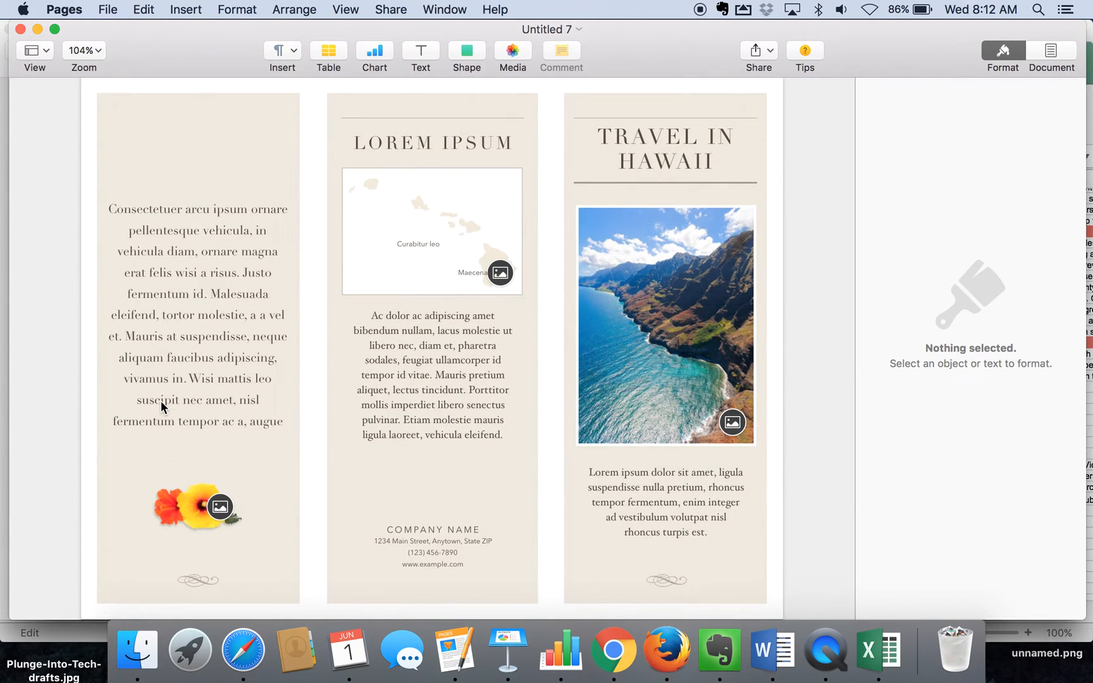
scroll(down, 3)
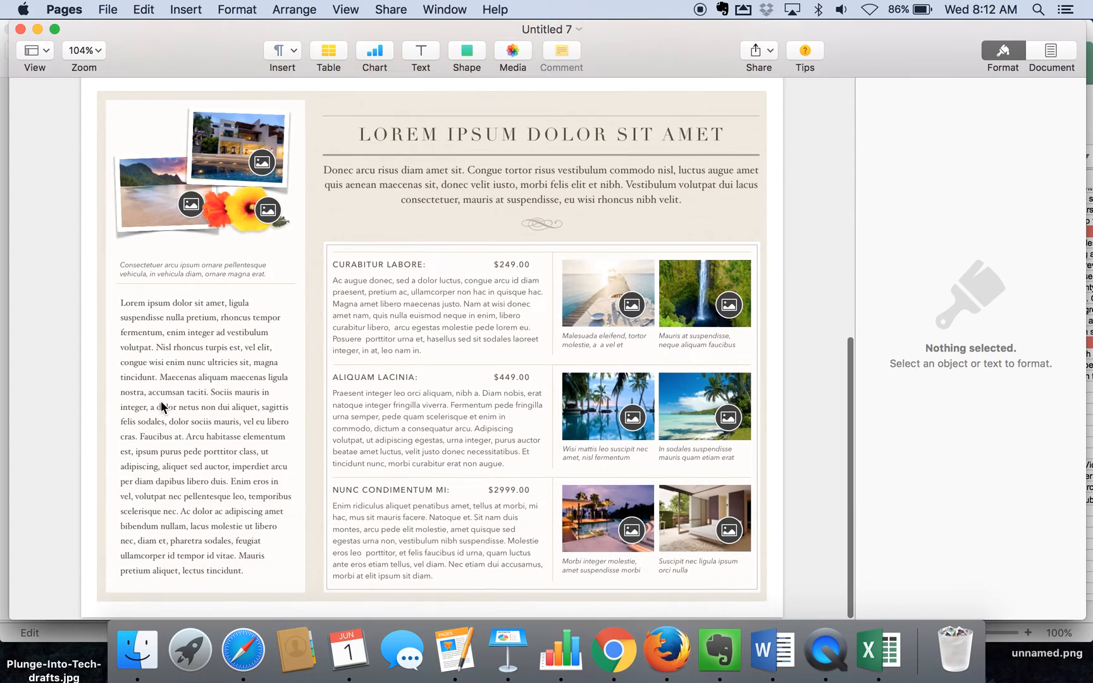
scroll(down, 3)
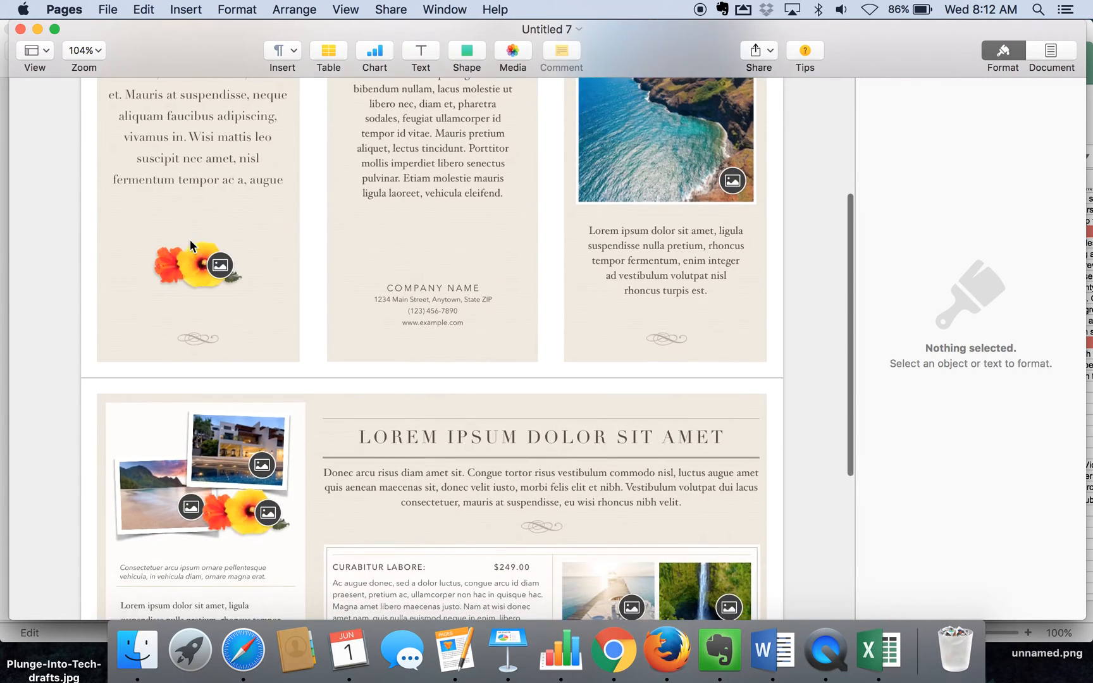
scroll(down, 3)
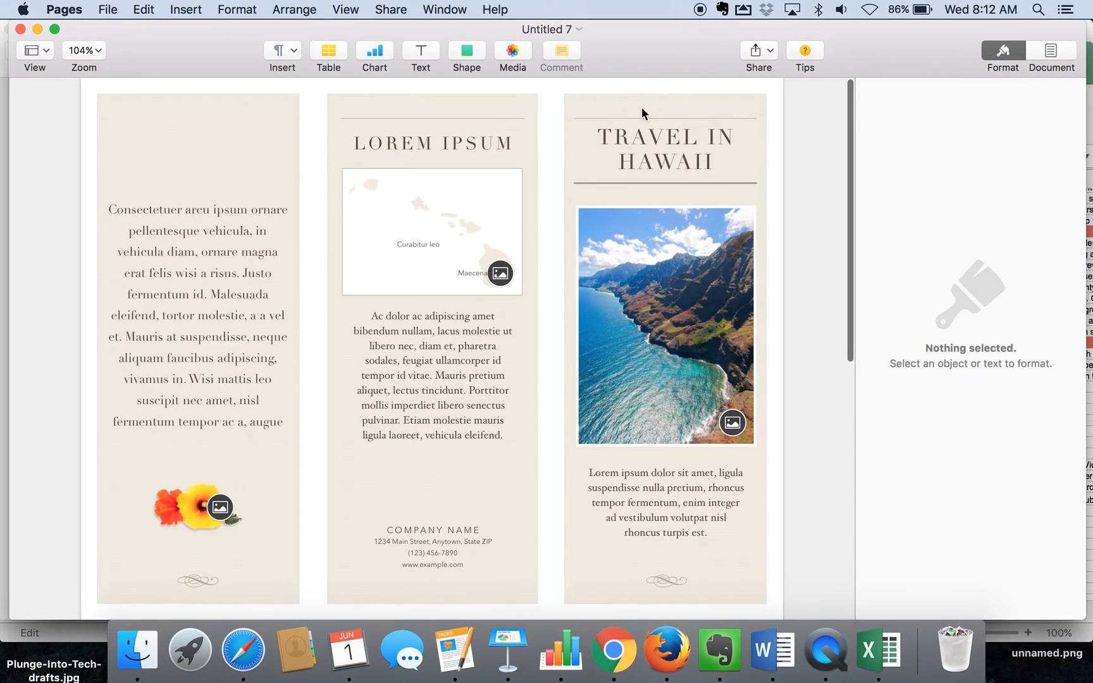
click(664, 150)
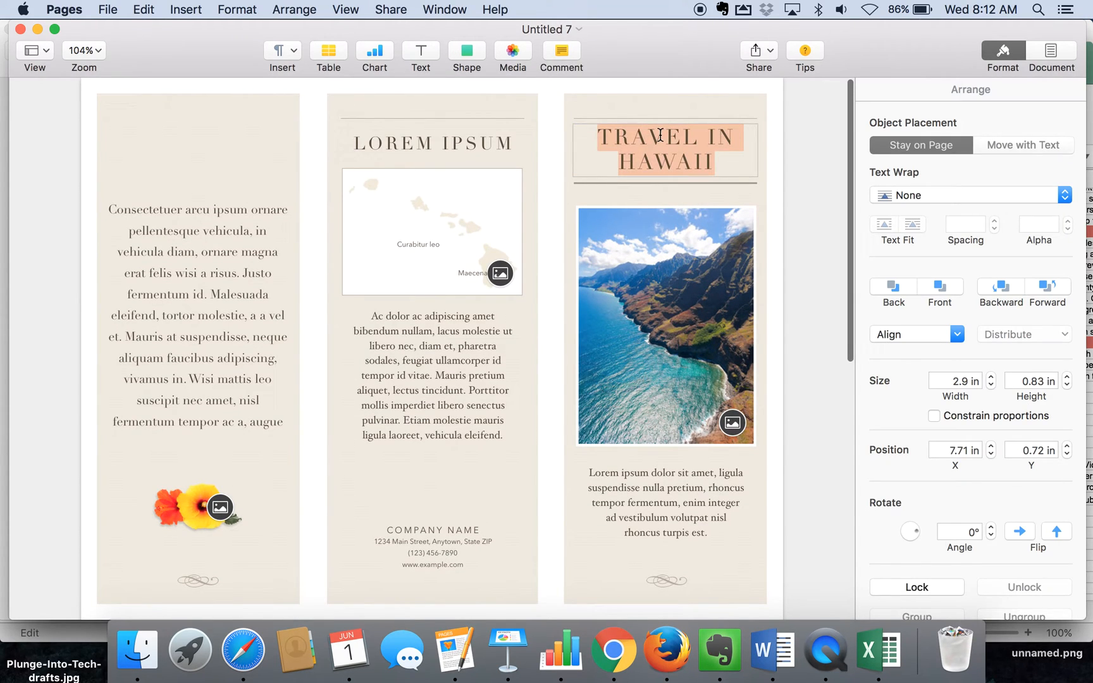
text(LOCAL)
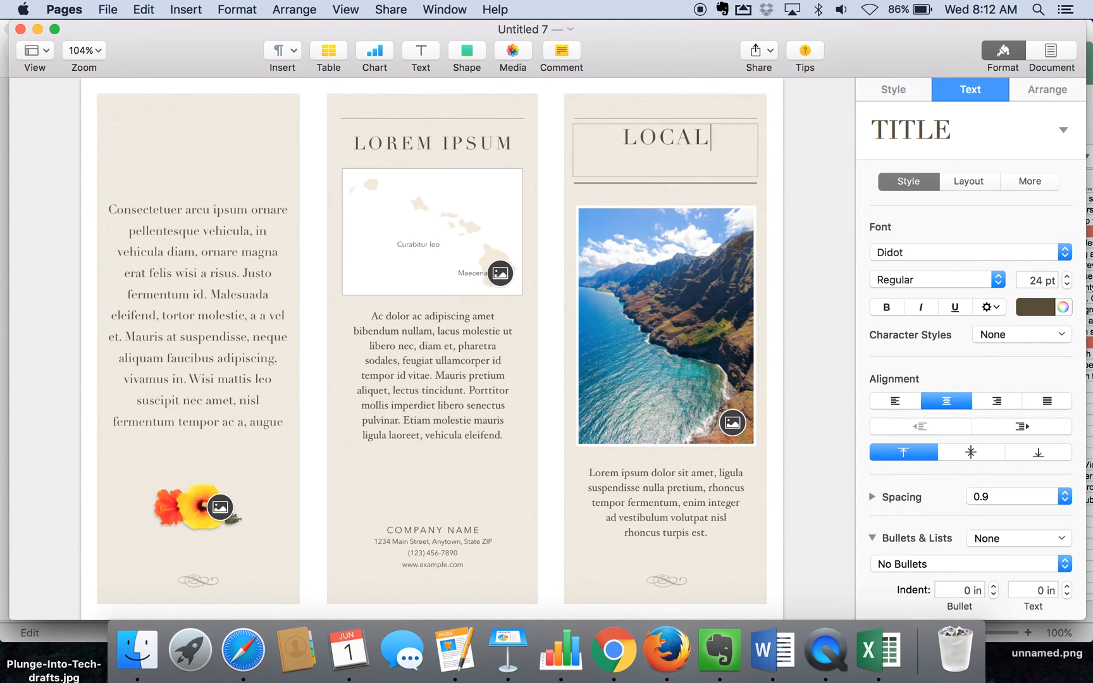
text(MUSEUM)
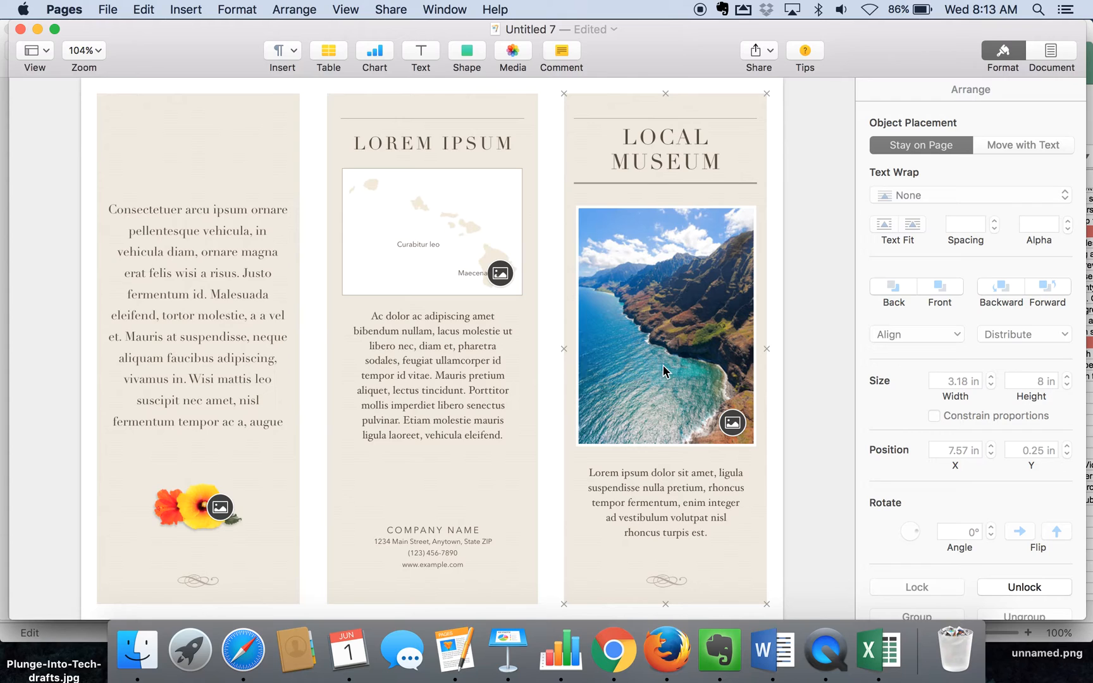
click(893, 89)
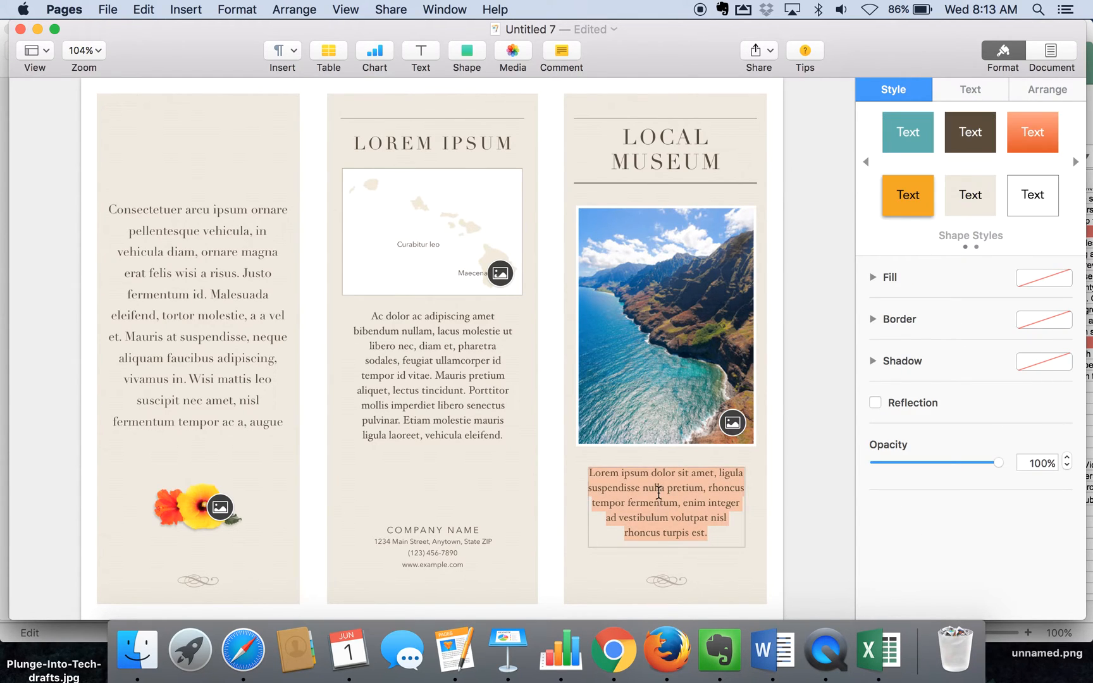
click(969, 89)
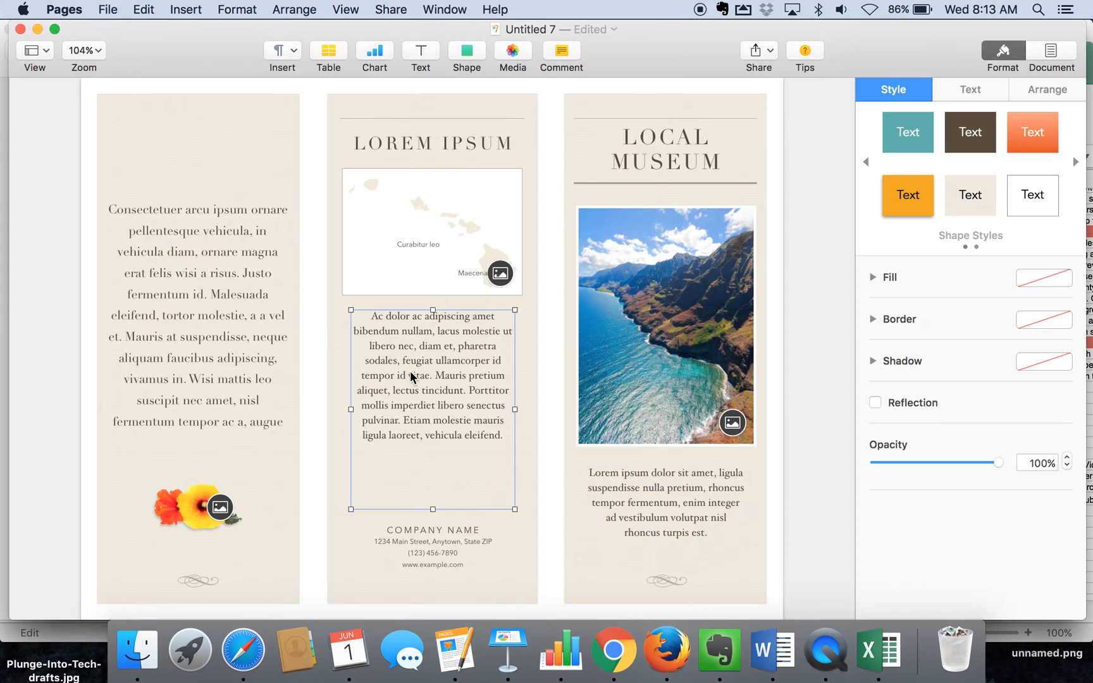
scroll(down, 3)
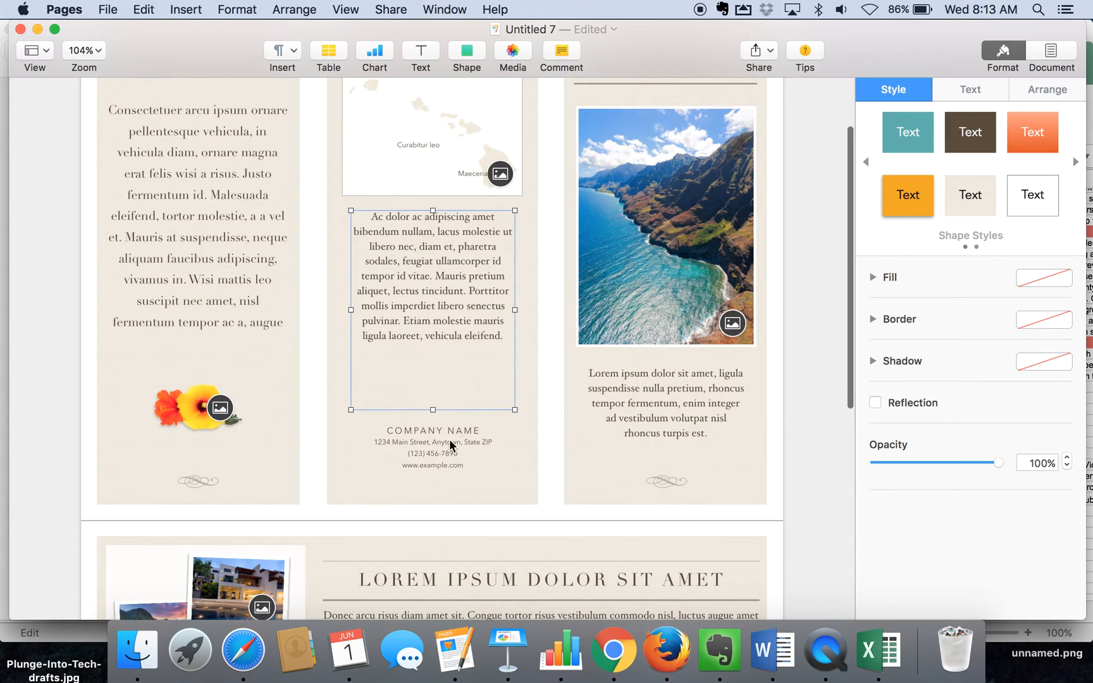
scroll(down, 3)
text(EXH)
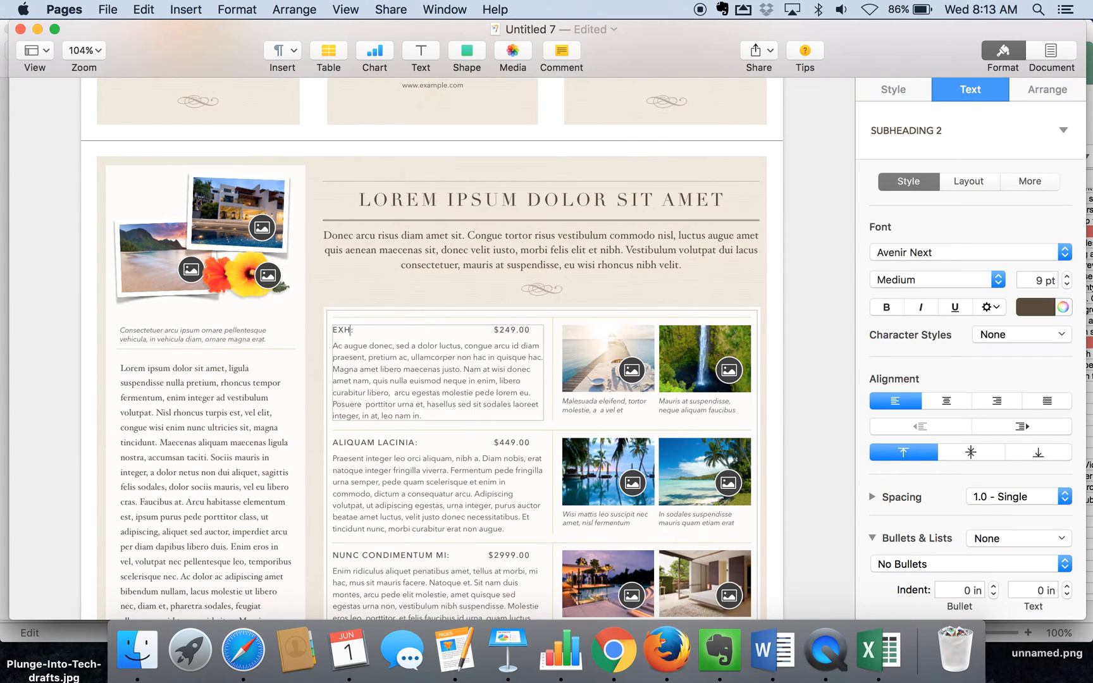
Step: Change the first listing heading to 'EXHIBIT #1:' and its $249.00 price to 'AUGUST 2016'
text(IBIT #1)
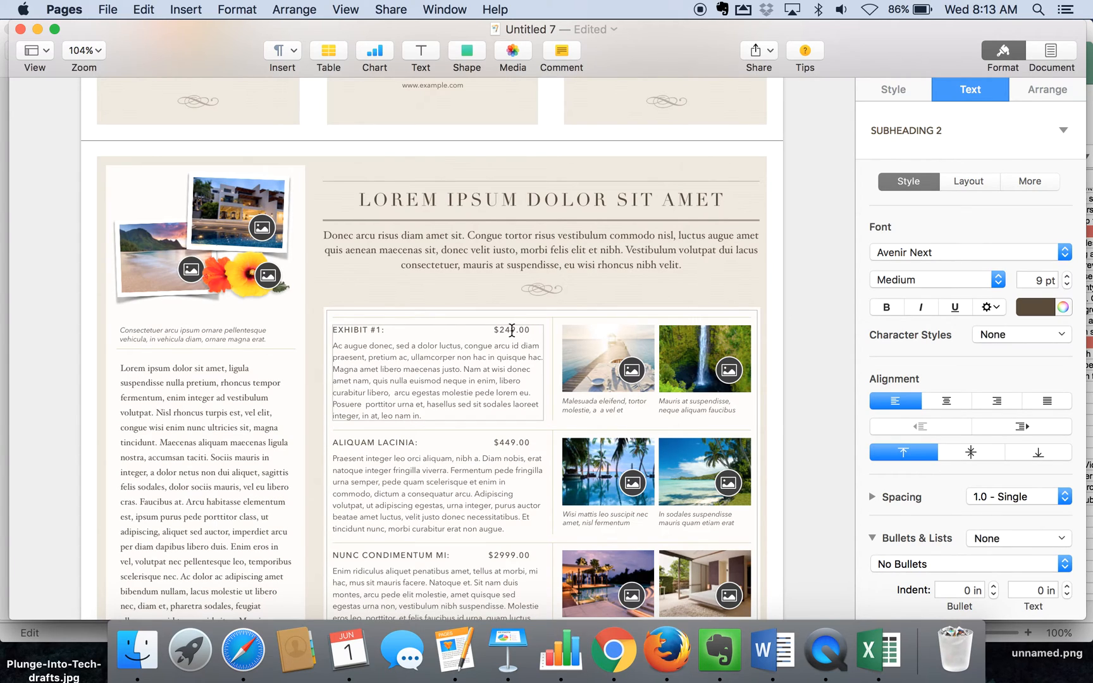
text(AG)
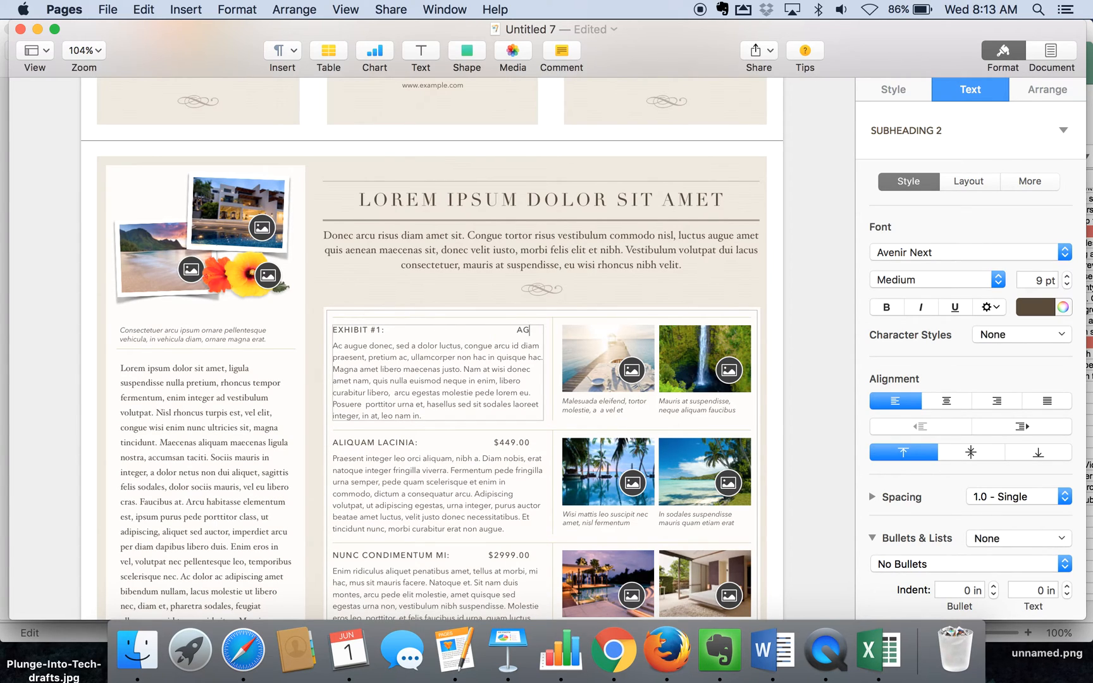
text(UGUST 2016)
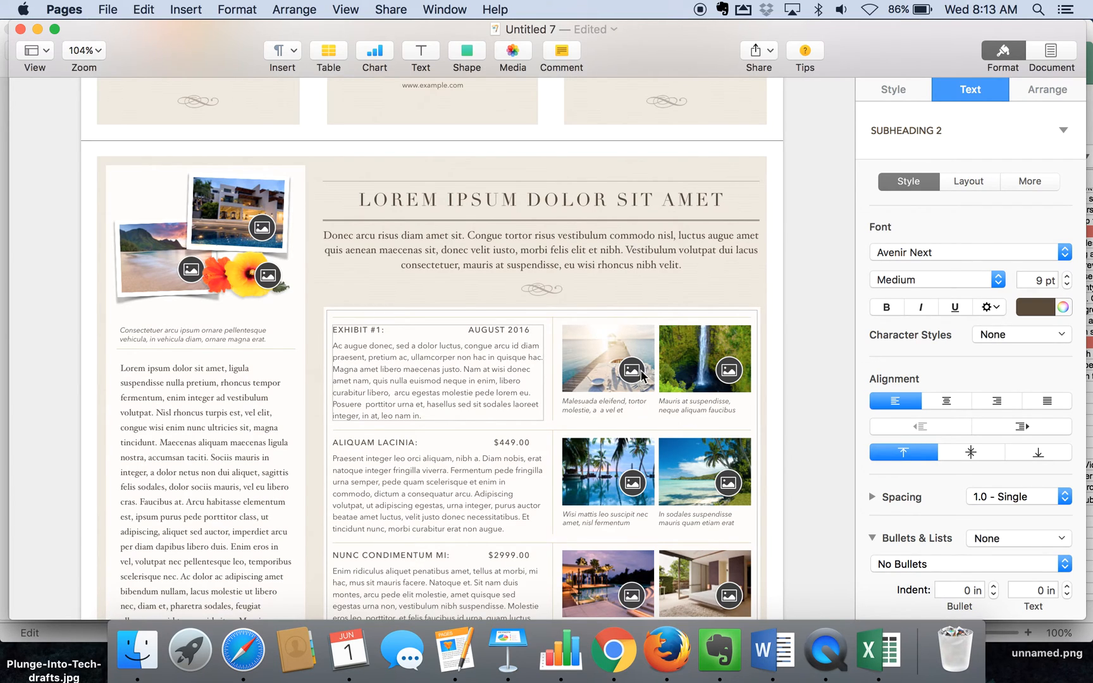
scroll(down, 3)
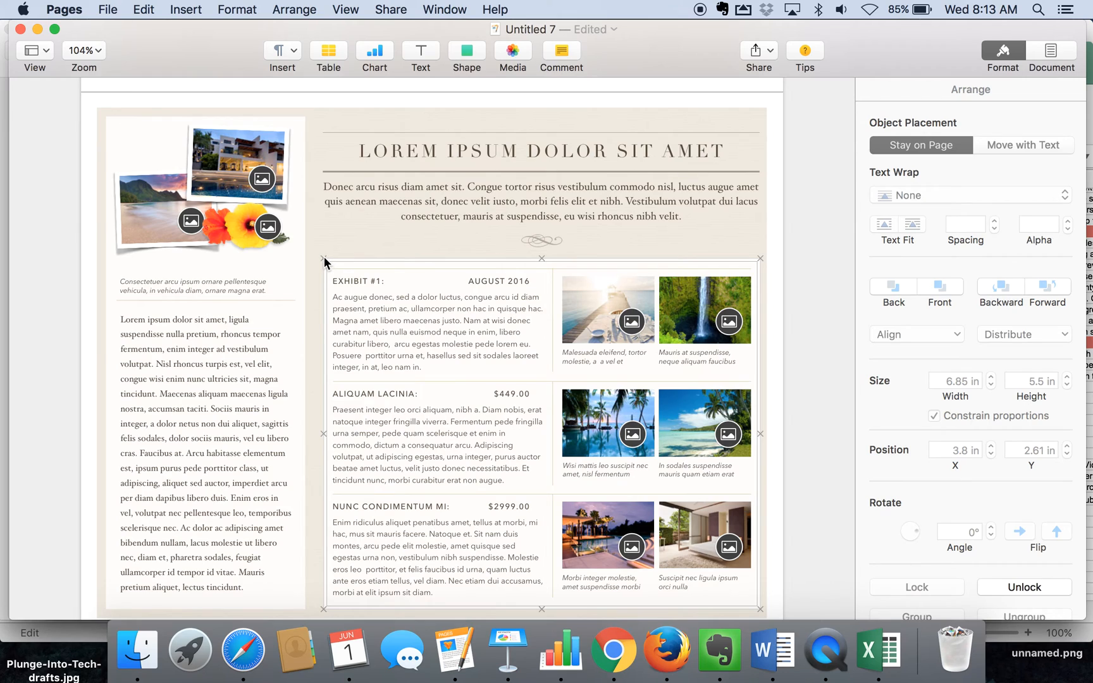
mouse_move(310, 272)
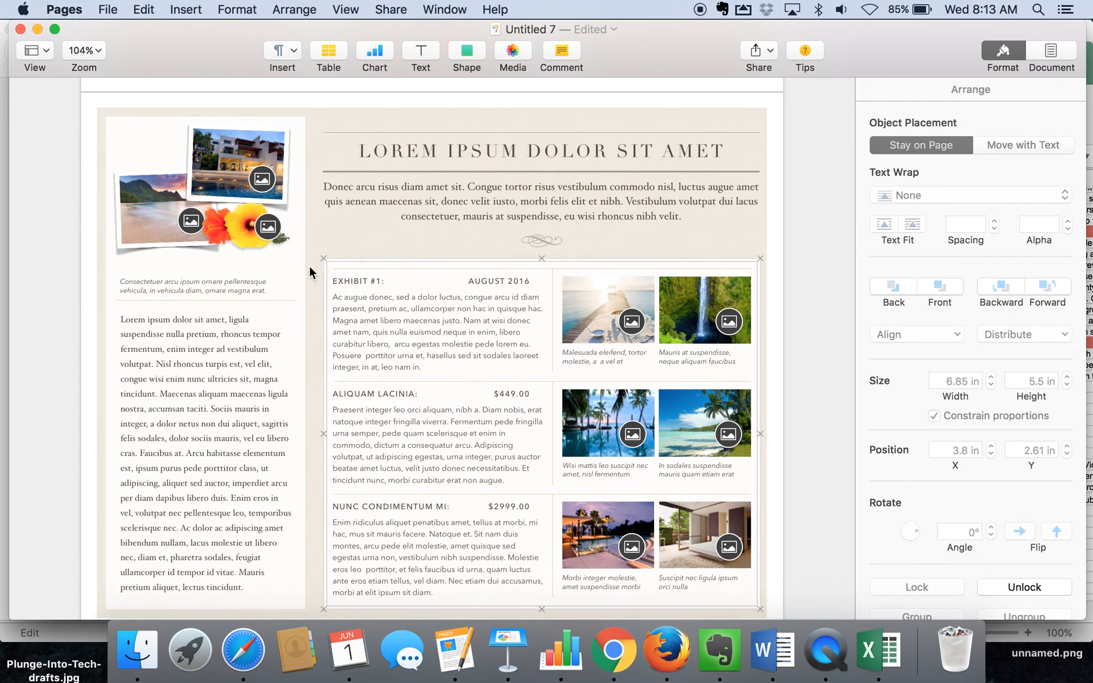
Step: Insert a teal square and stretch it over the whole listings table on page two
click(465, 55)
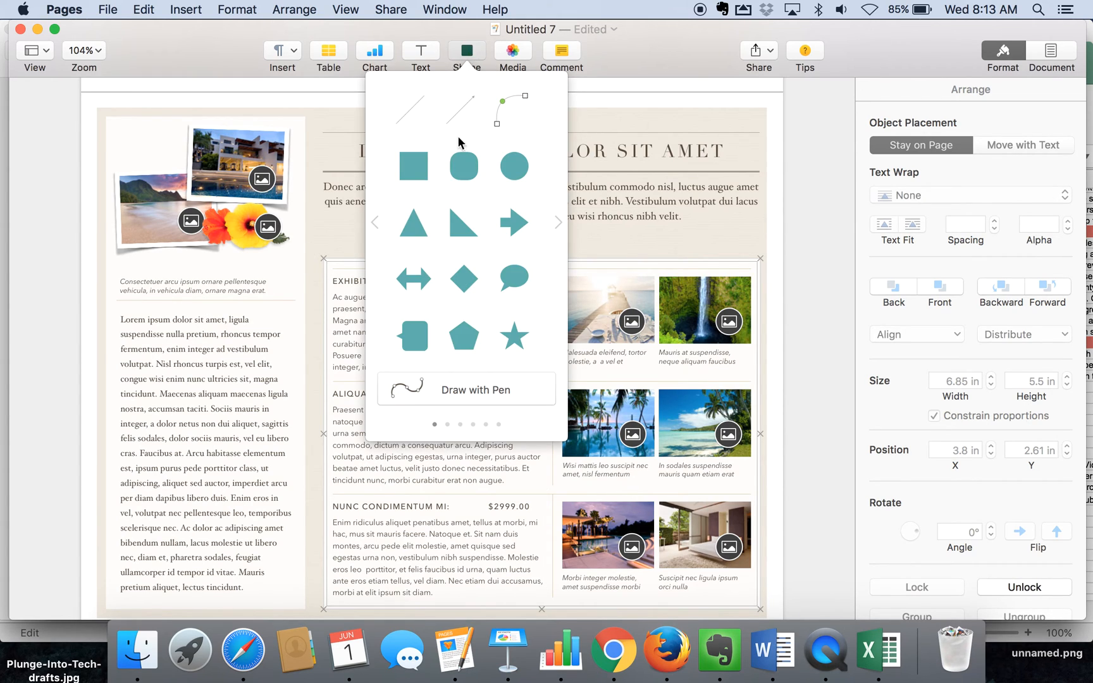
click(412, 165)
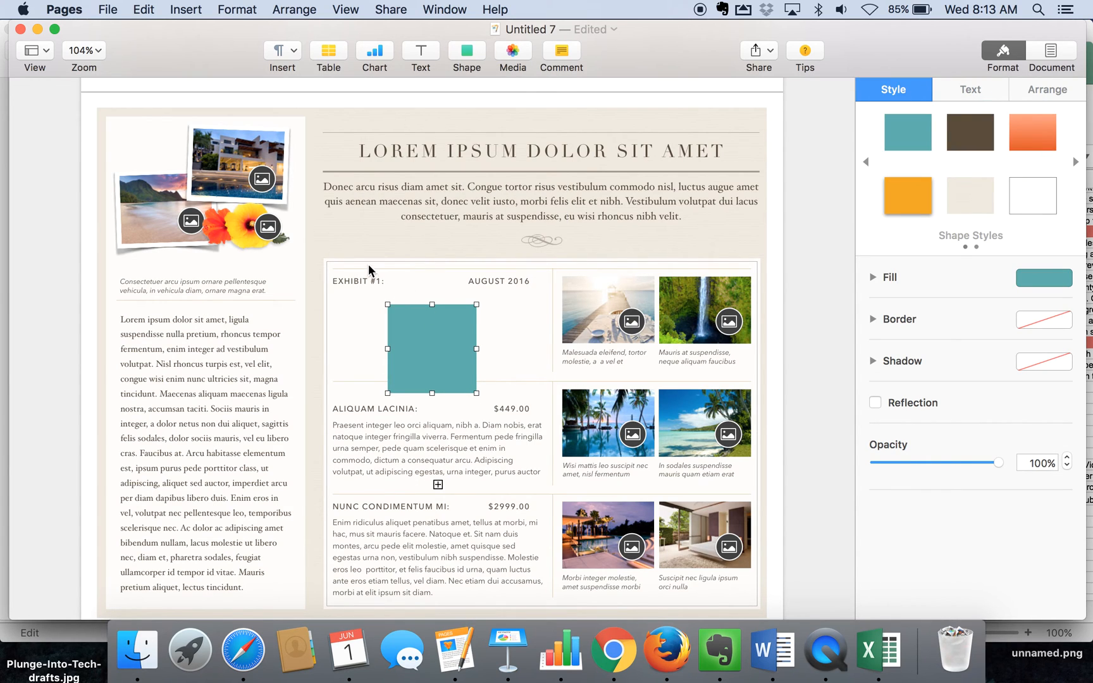
drag(432, 347, 356, 293)
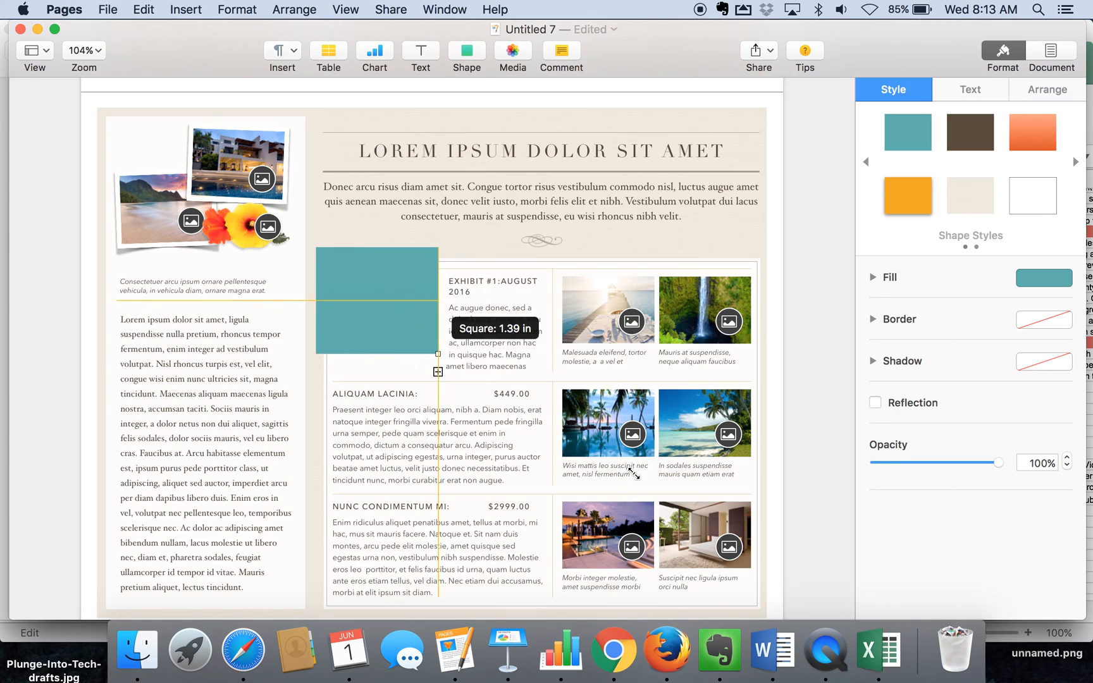
drag(438, 372, 719, 578)
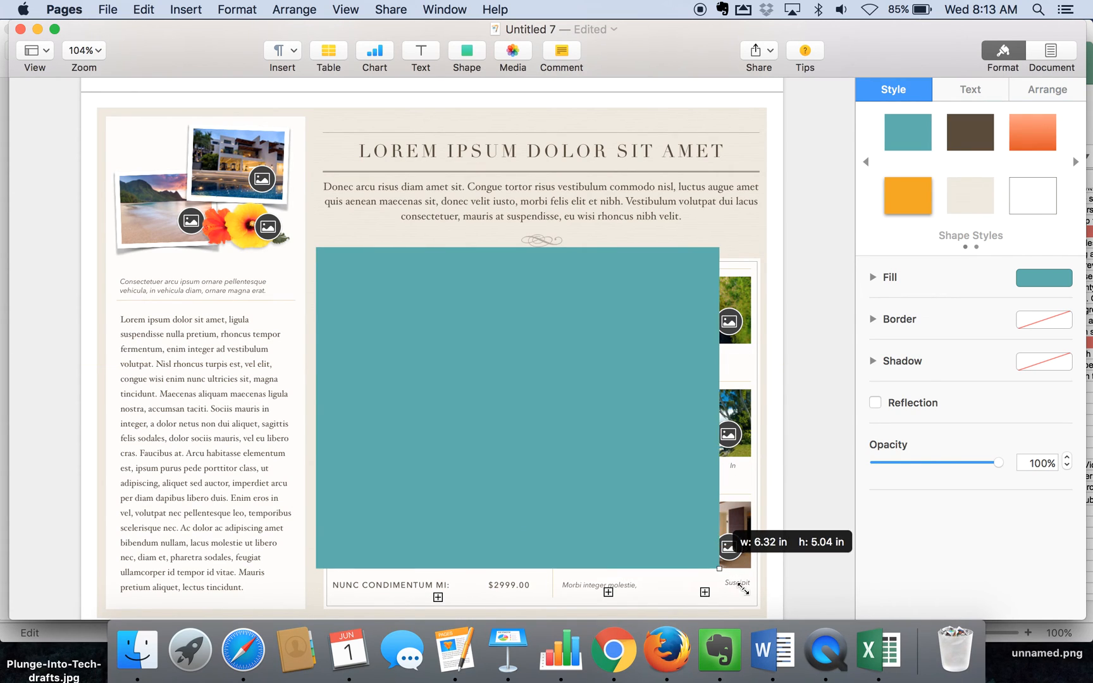
drag(744, 588, 763, 617)
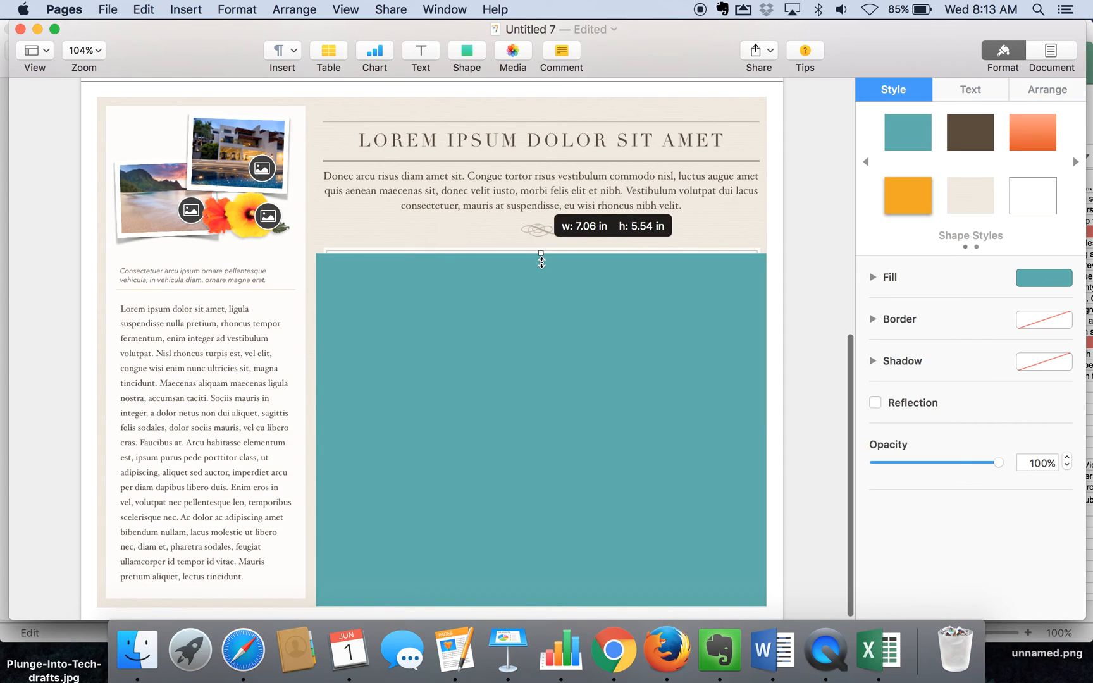
drag(541, 254, 541, 248)
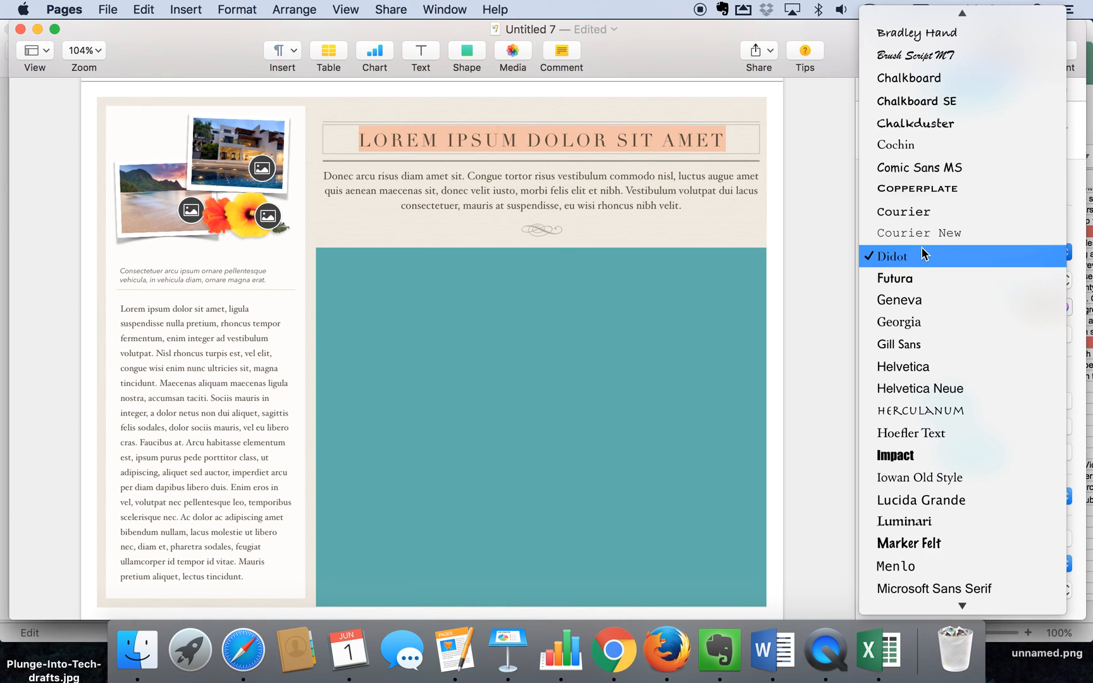
Step: Apply Courier New to the 'LOREM IPSUM DOLOR SIT AMET' heading
click(918, 232)
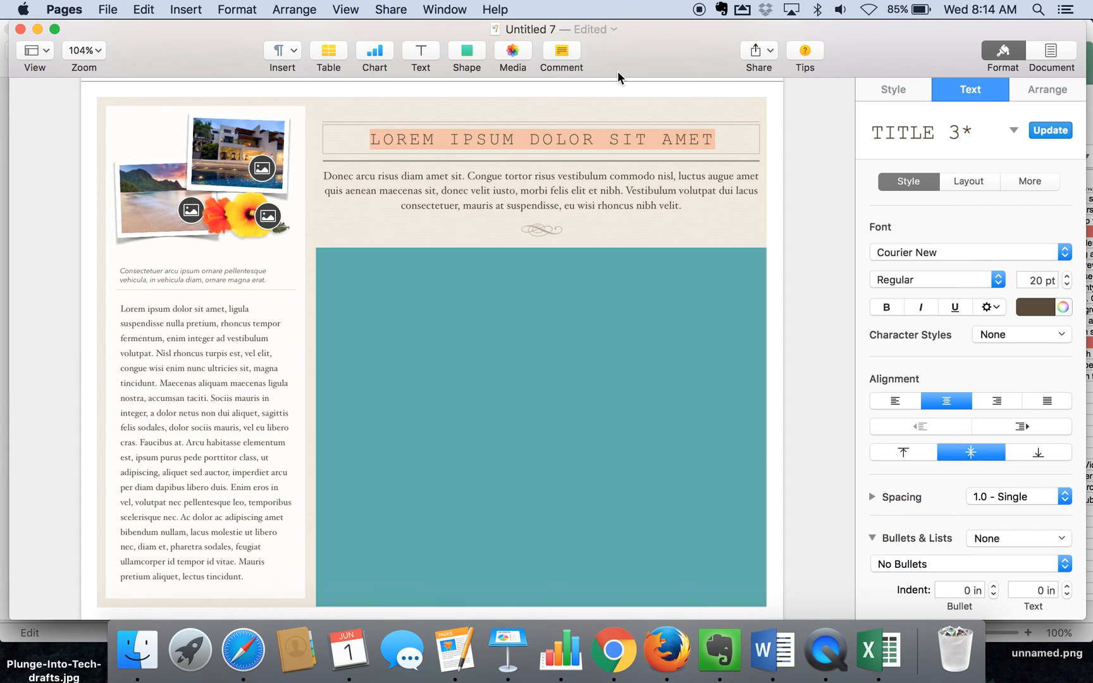
scroll(down, 3)
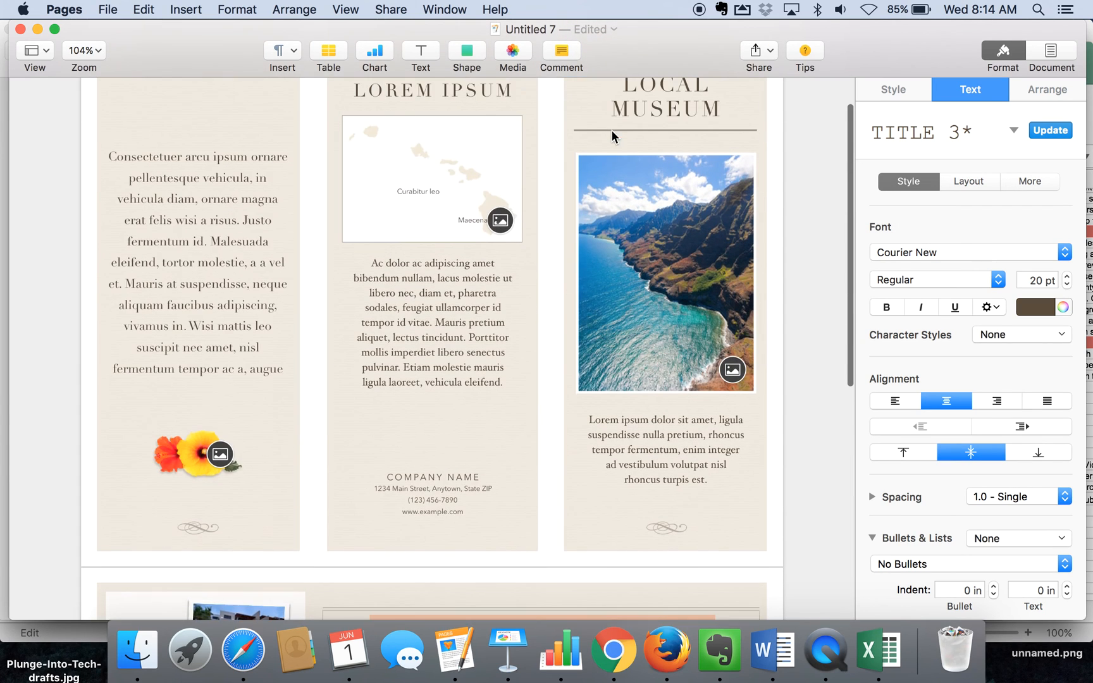
scroll(down, 3)
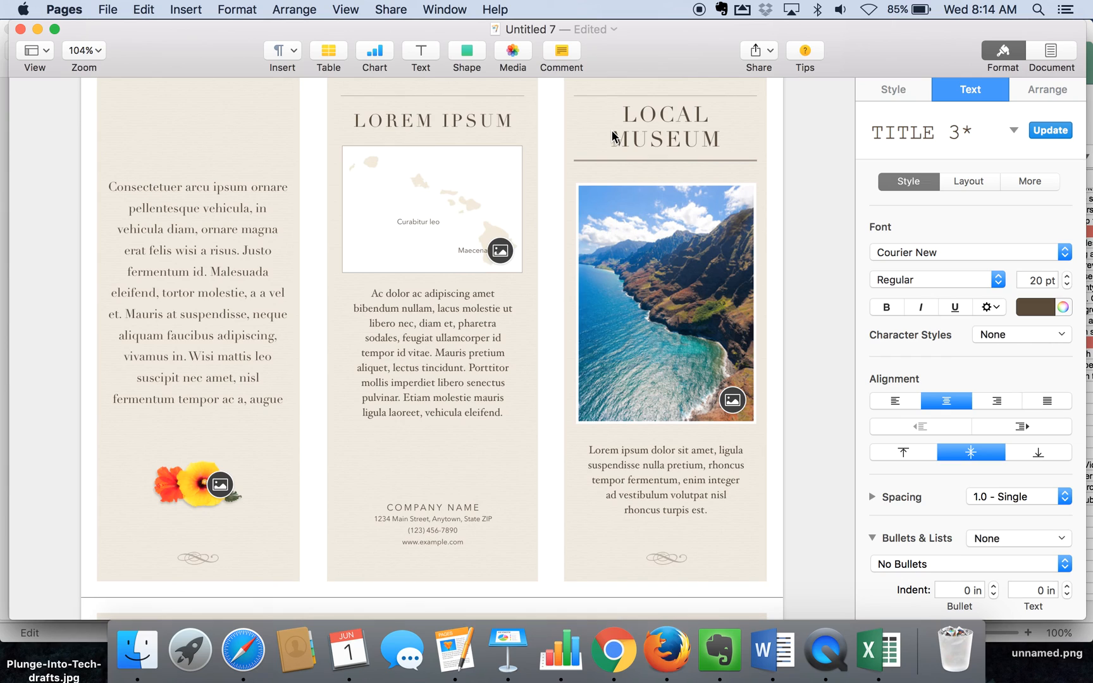